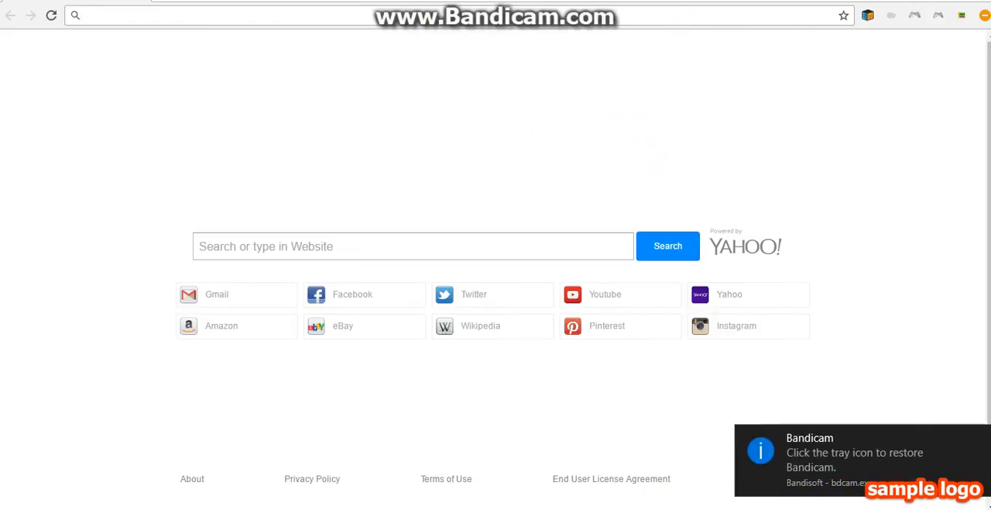
Step: Enter roblox.com in Chrome's address bar to load the Roblox site
text(roblox.com/Login/FulfillConstraint.aspx?ReturnUrl=https%)
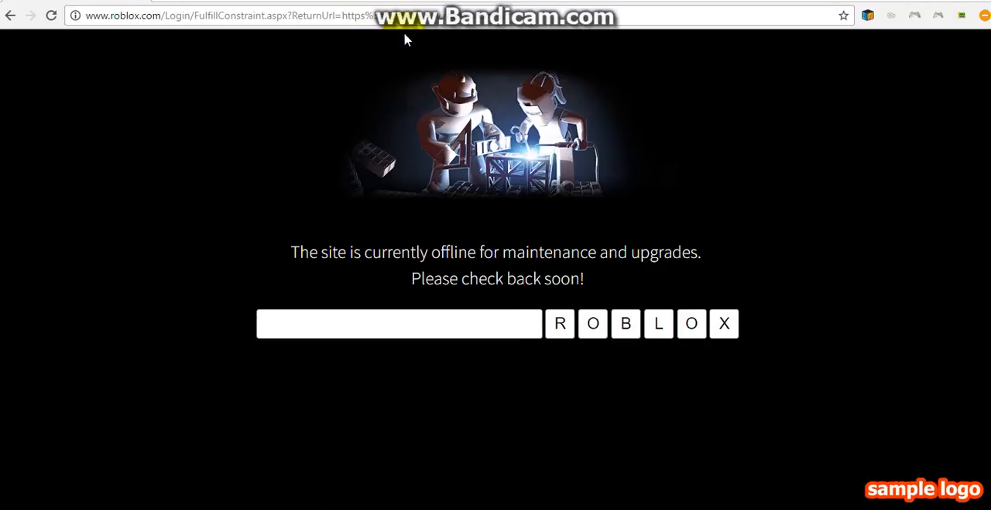
mouse_move(359, 277)
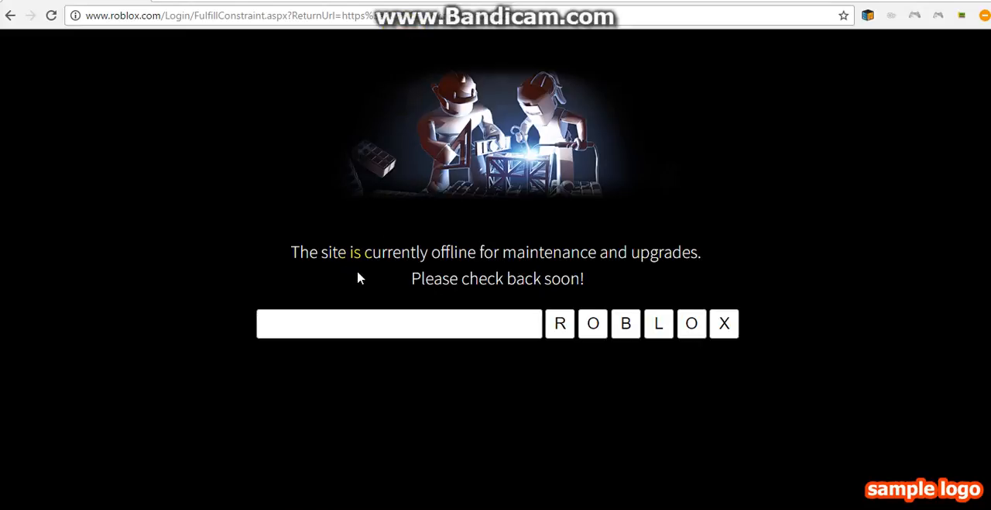
mouse_move(482, 279)
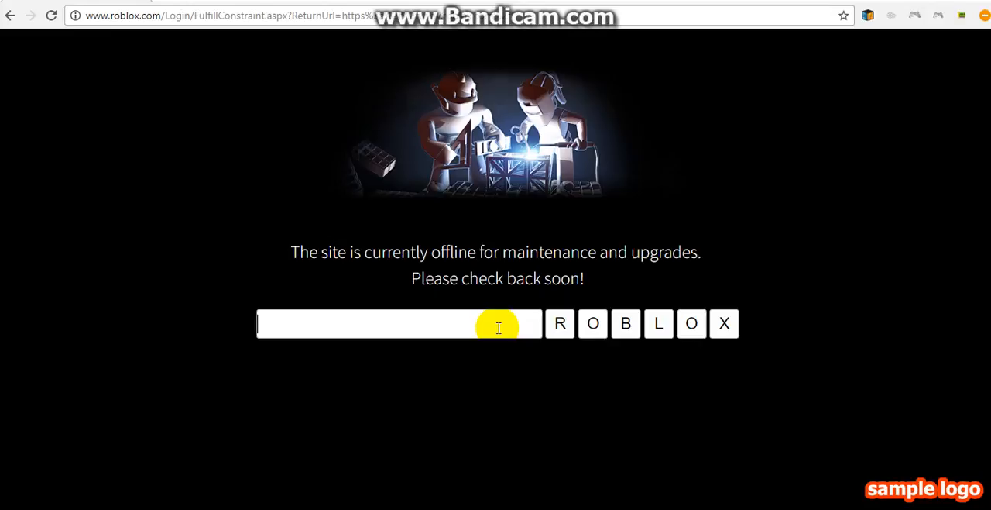
mouse_move(514, 323)
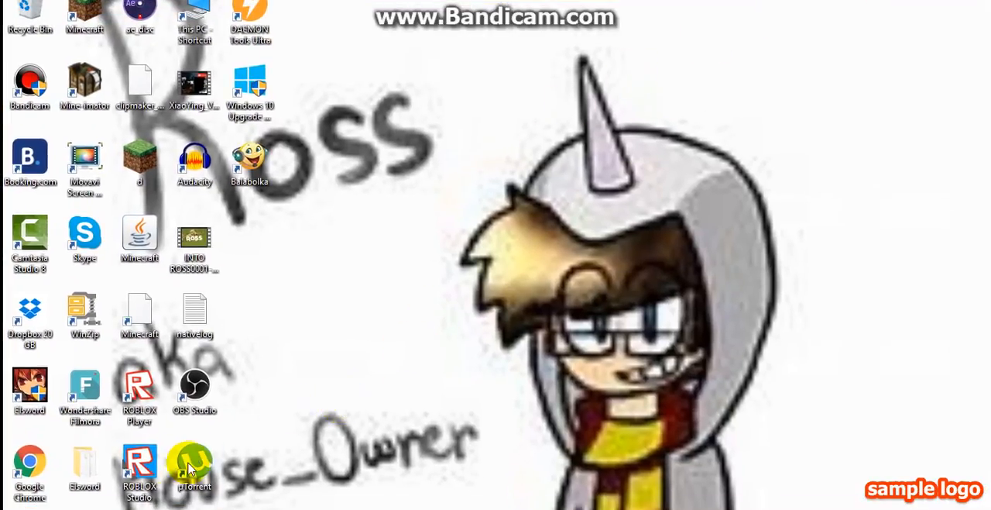
mouse_move(123, 164)
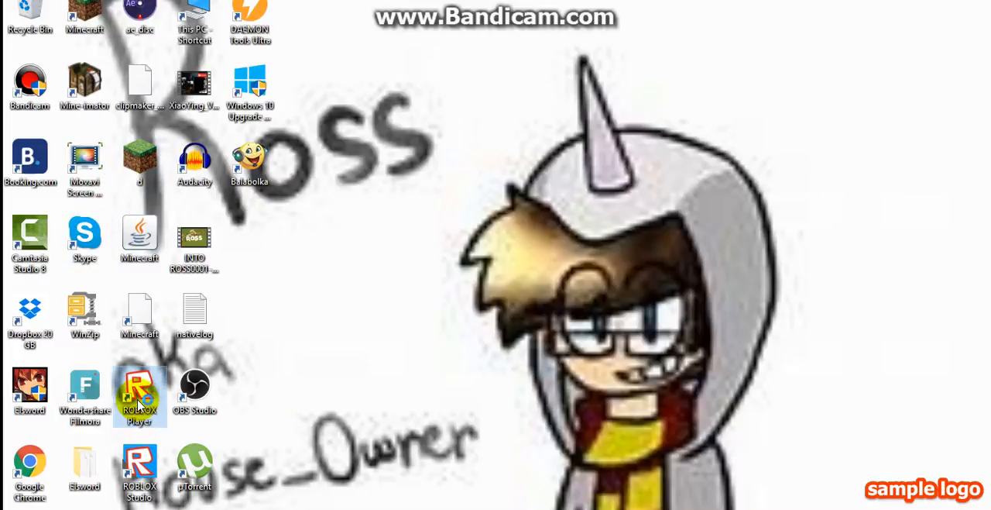
mouse_move(140, 395)
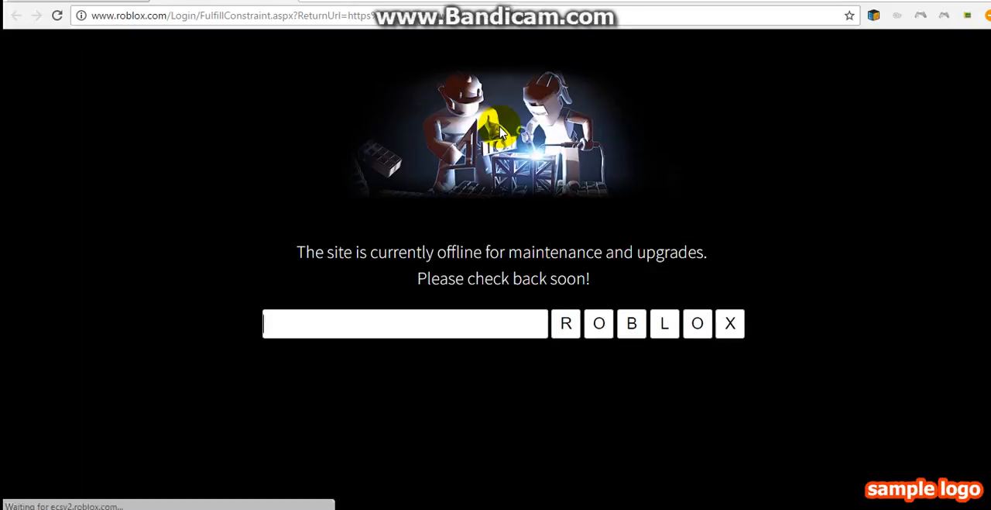
mouse_move(878, 2)
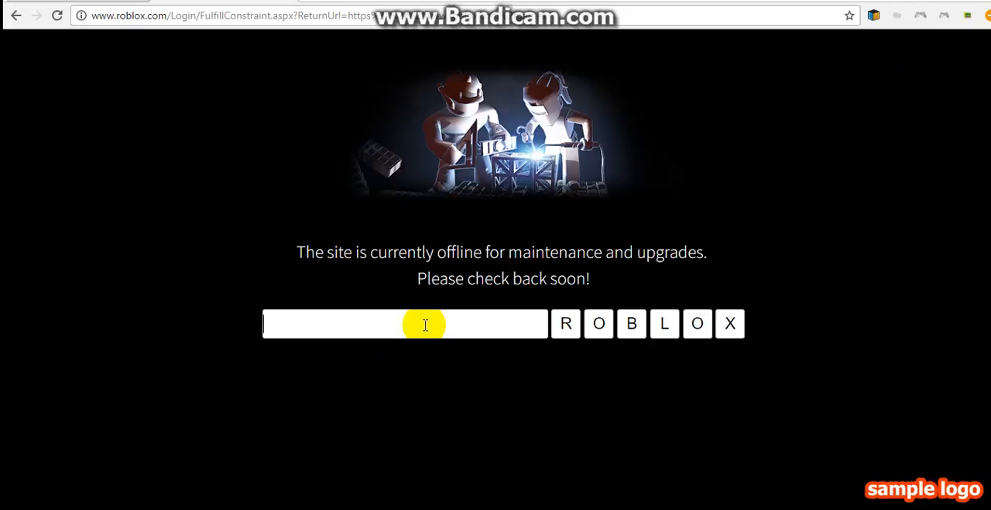
text(•)
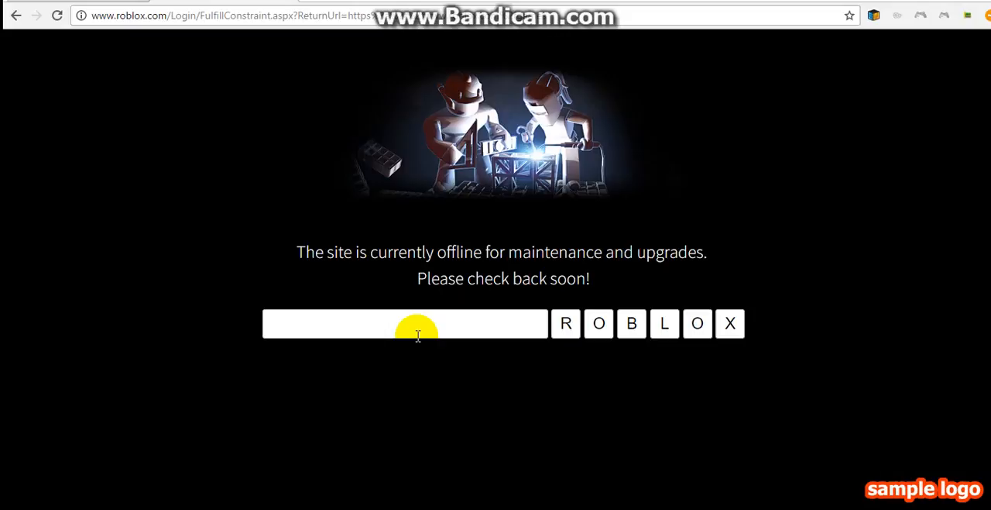
text(••)
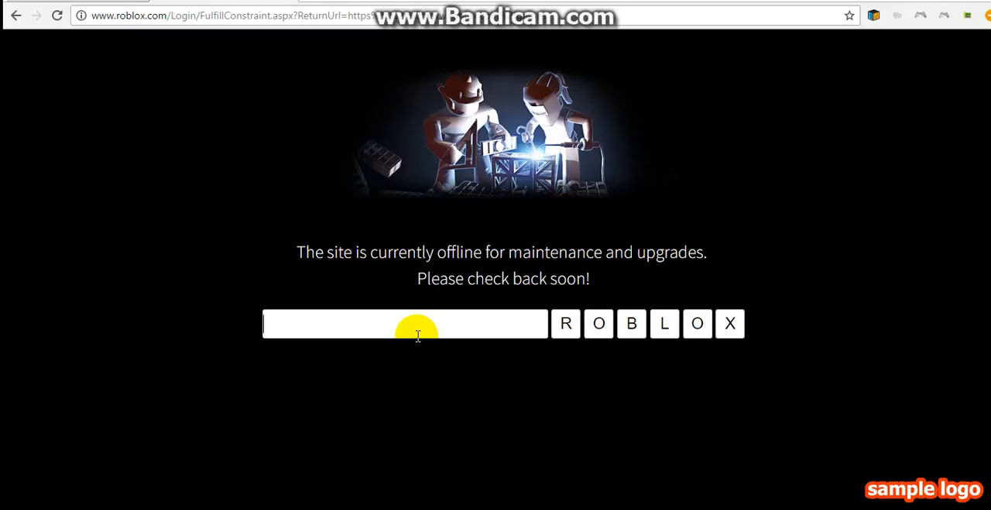
mouse_move(605, 296)
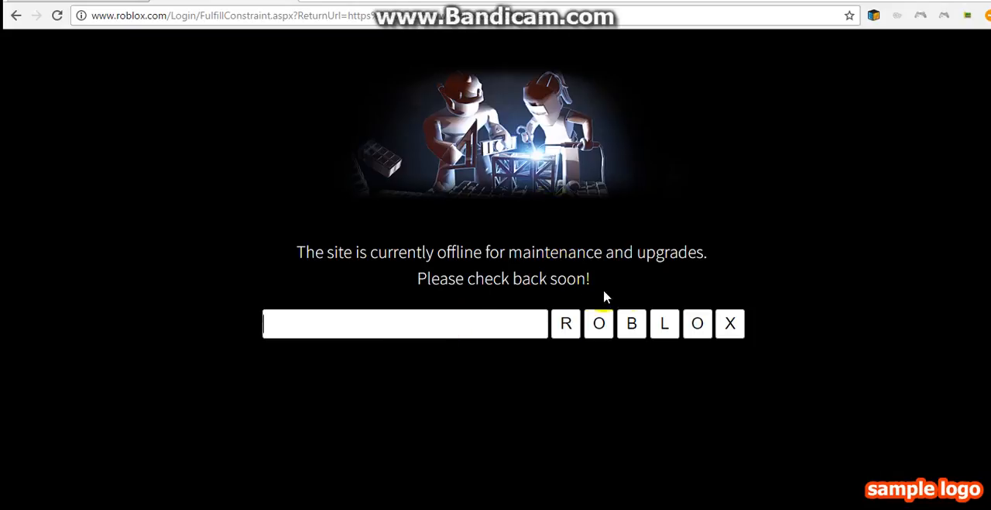
mouse_move(747, 129)
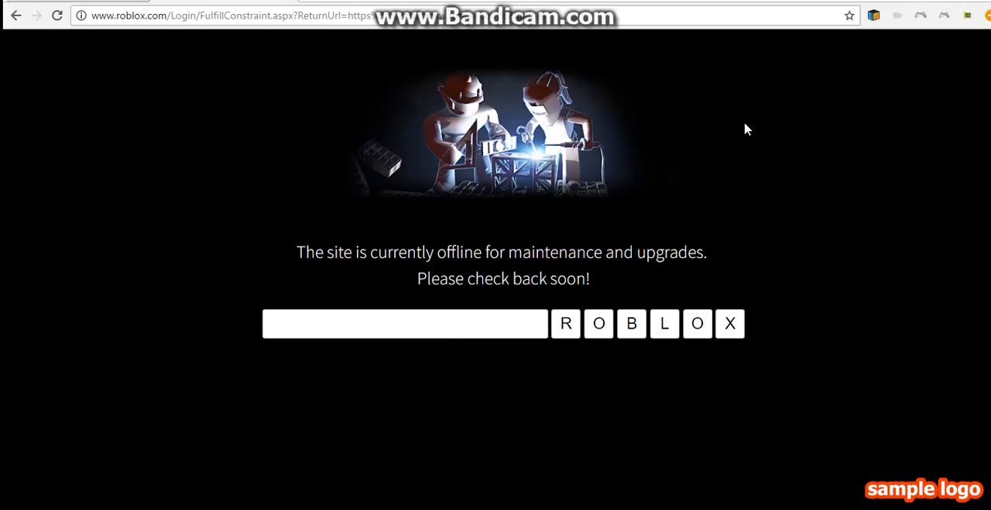
click(232, 15)
text(Ro)
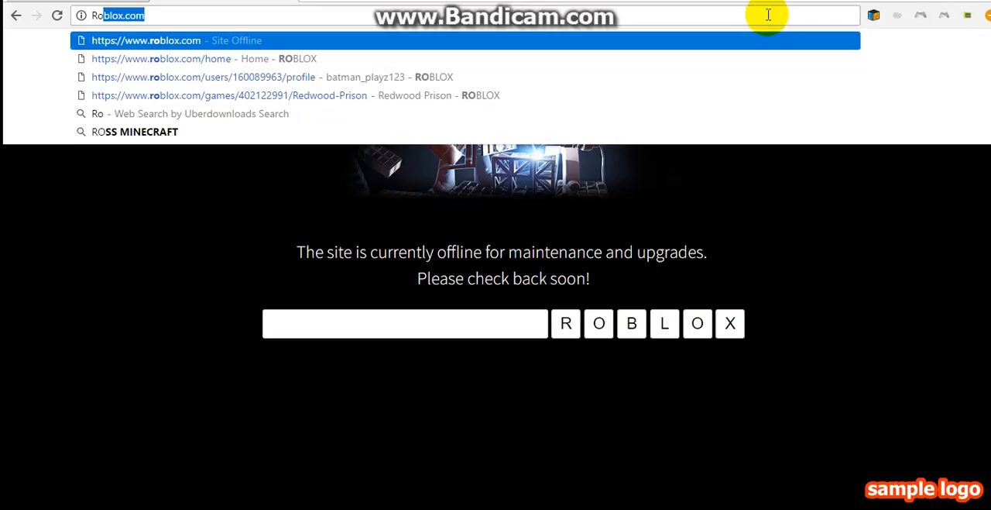
text(b)
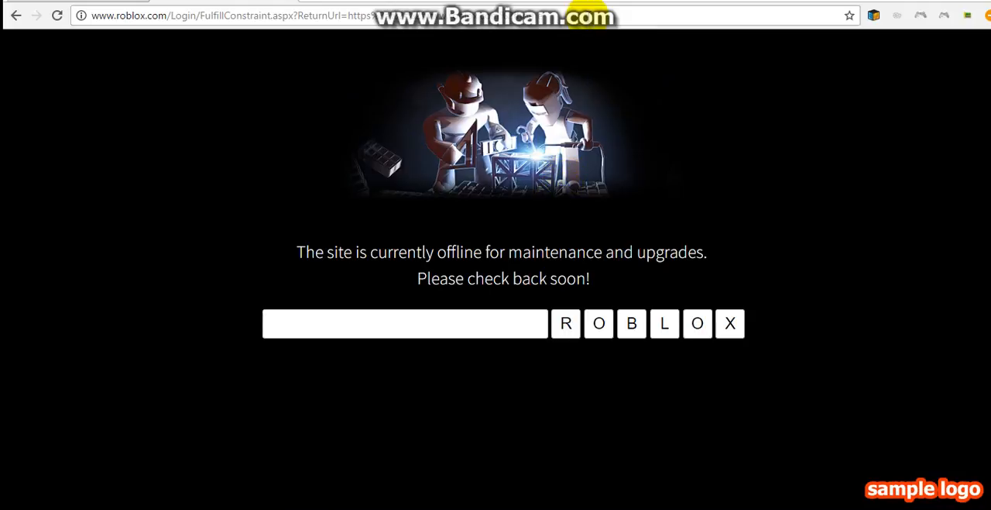
click(405, 323)
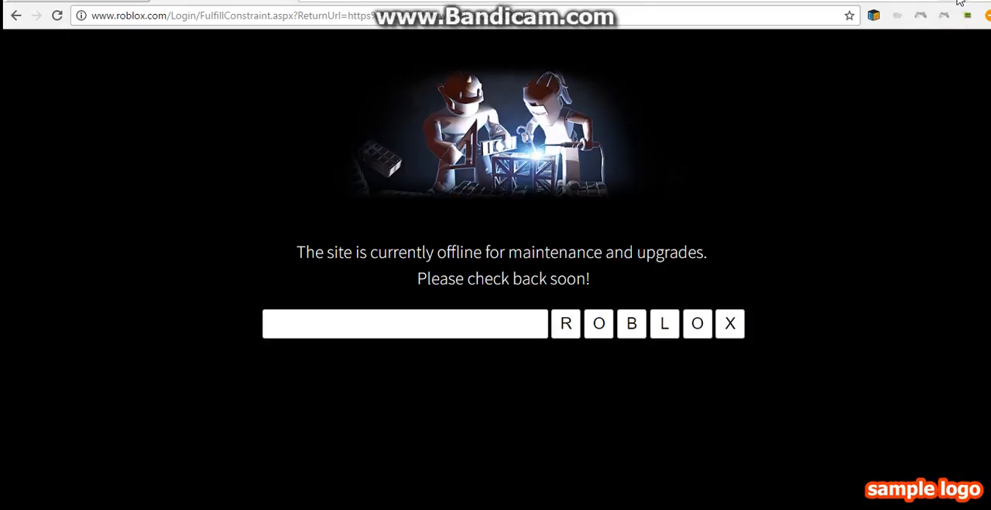
click(404, 323)
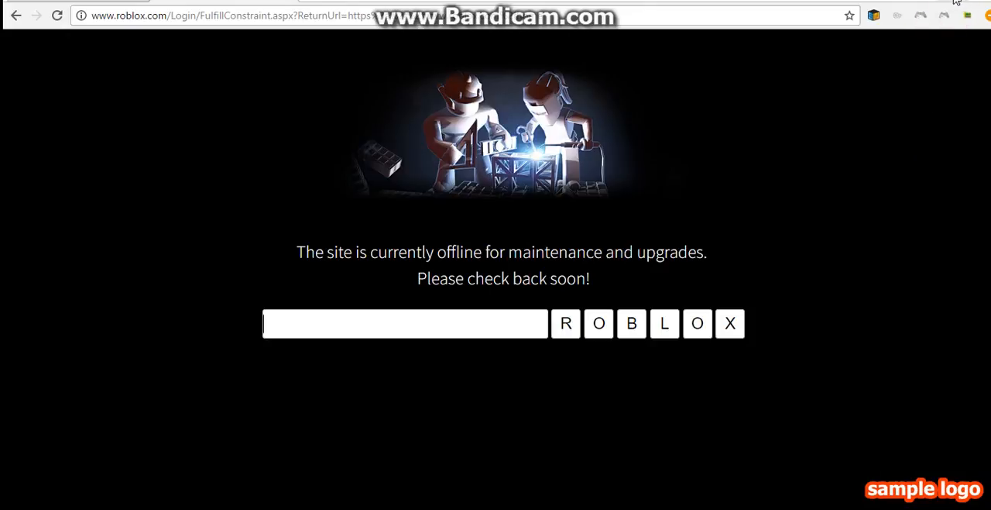